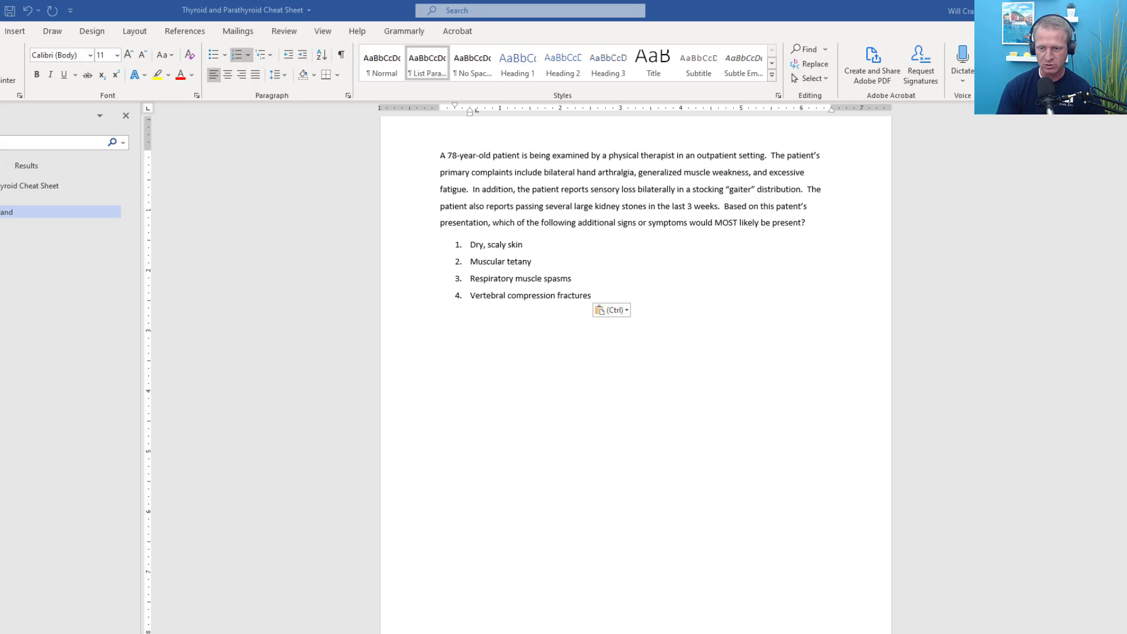
pyautogui.moveTo(390, 217)
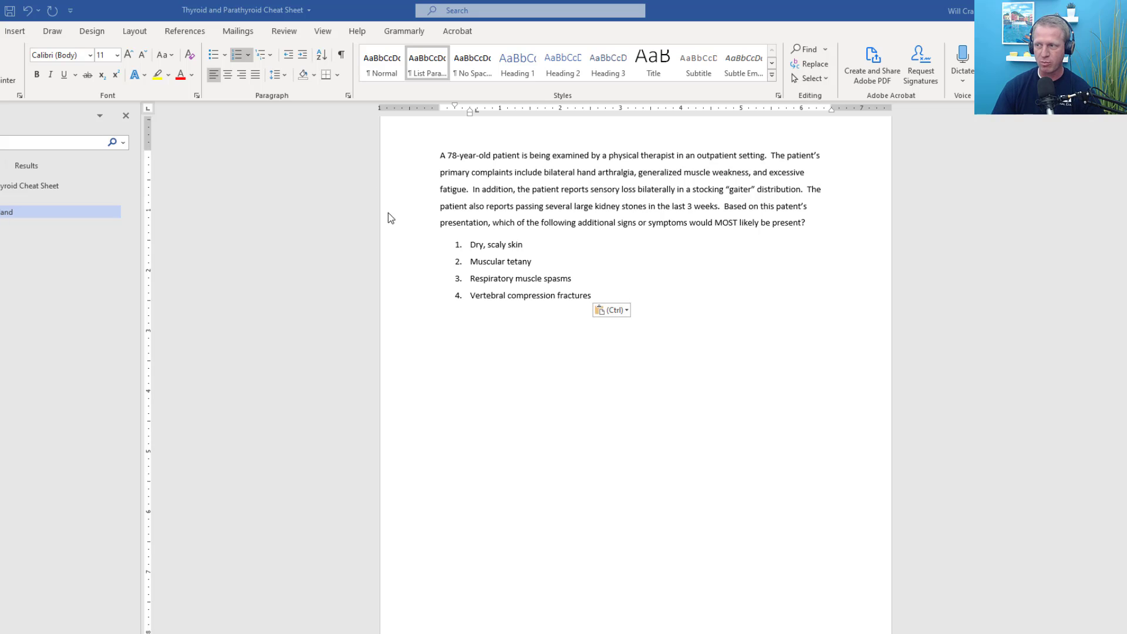
pyautogui.moveTo(441, 159)
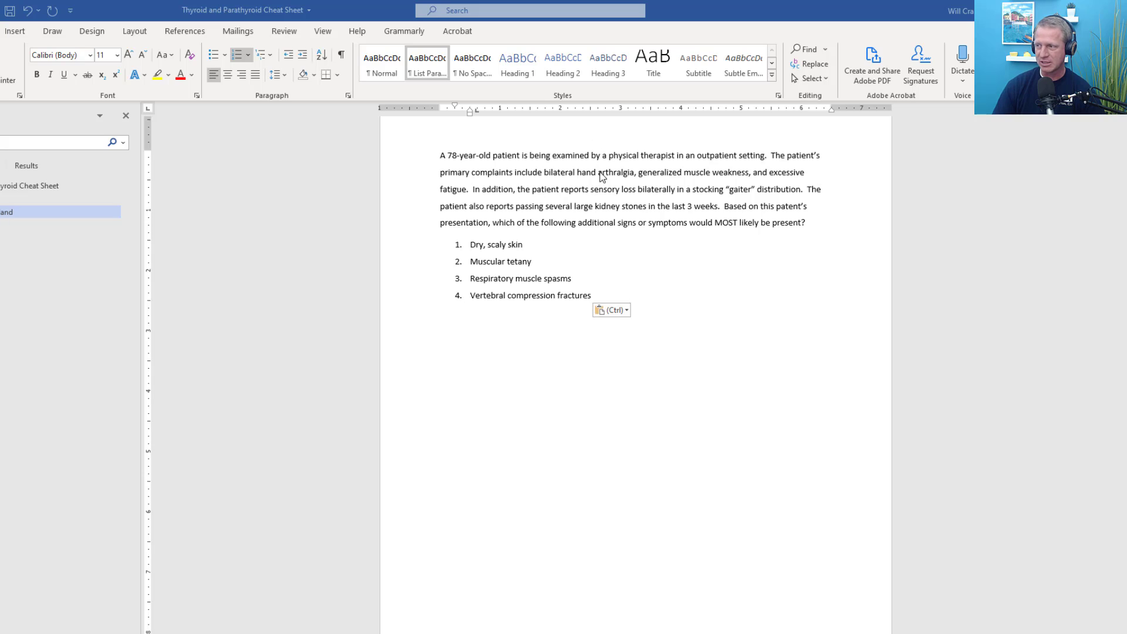
pyautogui.moveTo(620, 171)
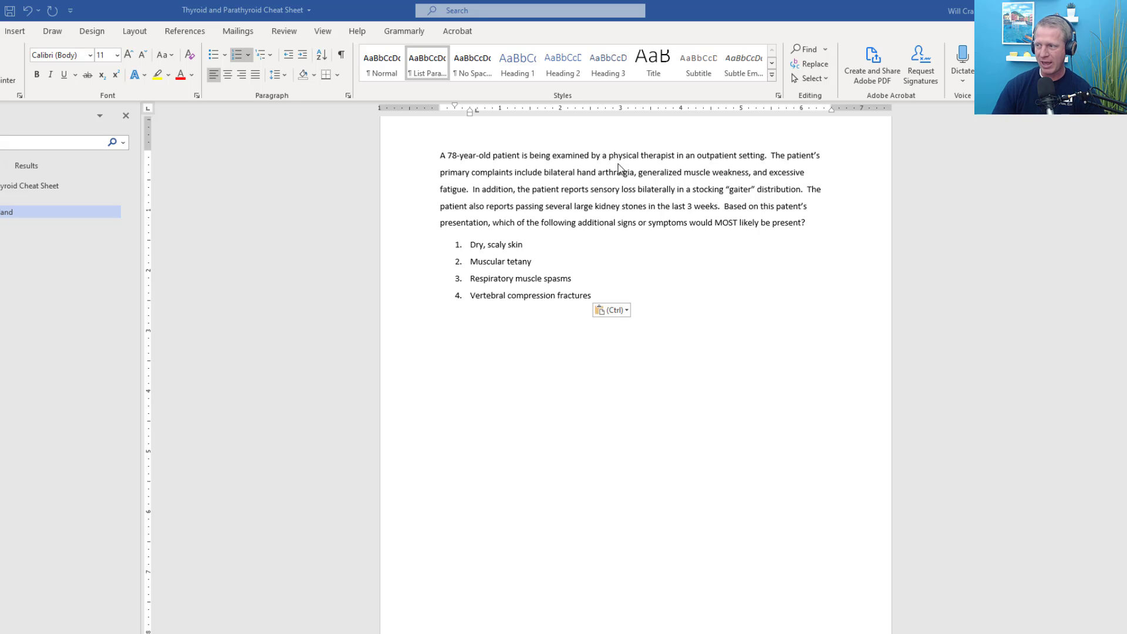
pyautogui.moveTo(643, 180)
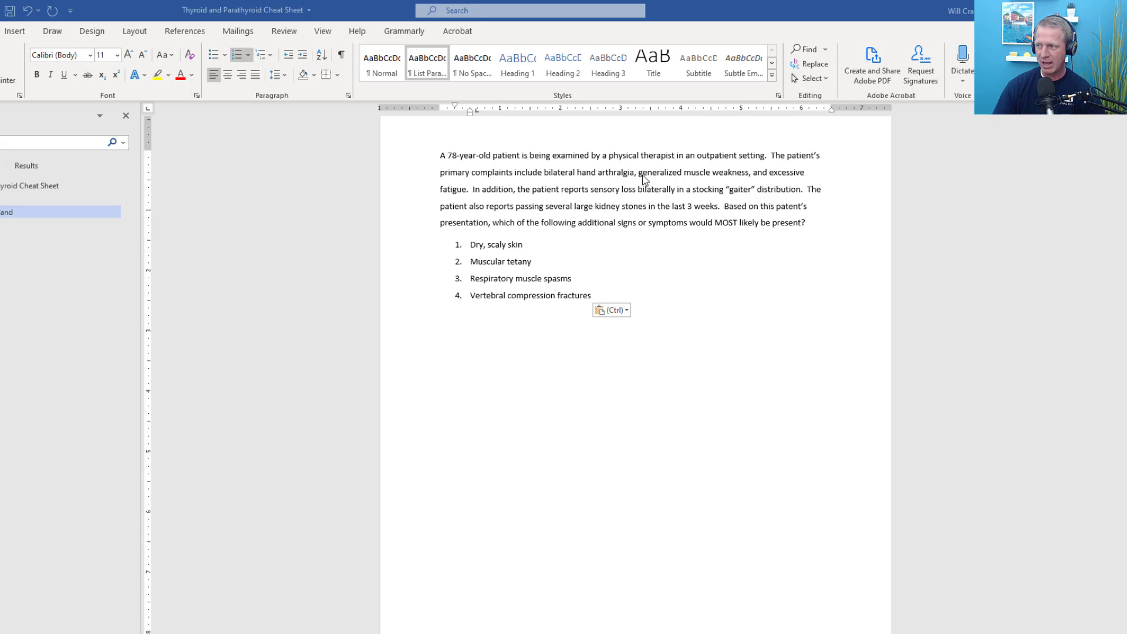
pyautogui.moveTo(544, 239)
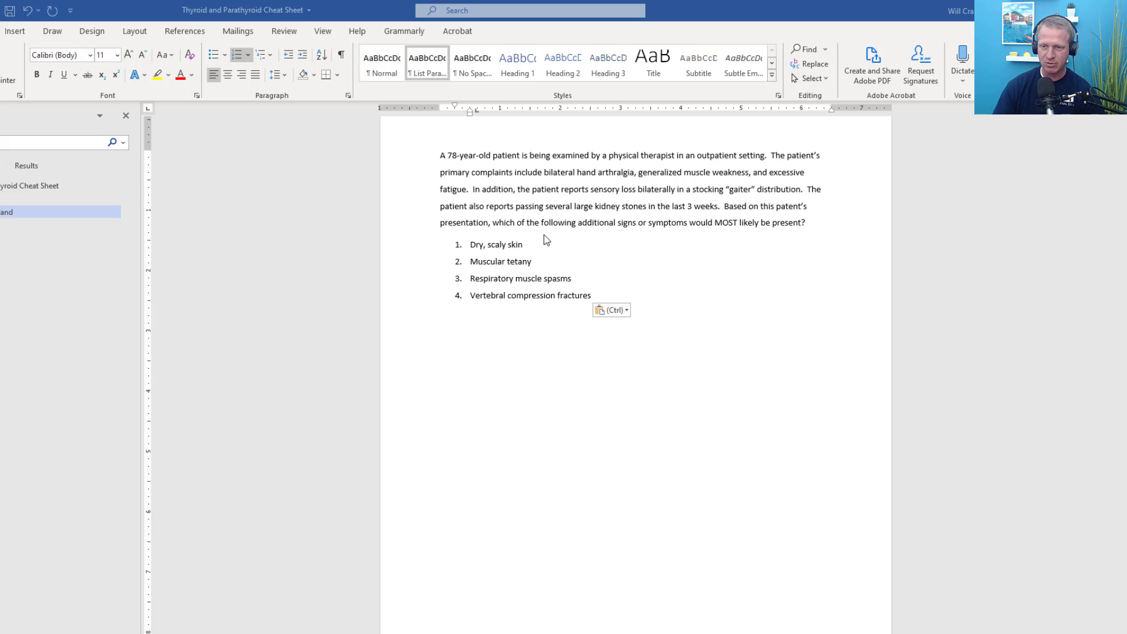
pyautogui.moveTo(522, 211)
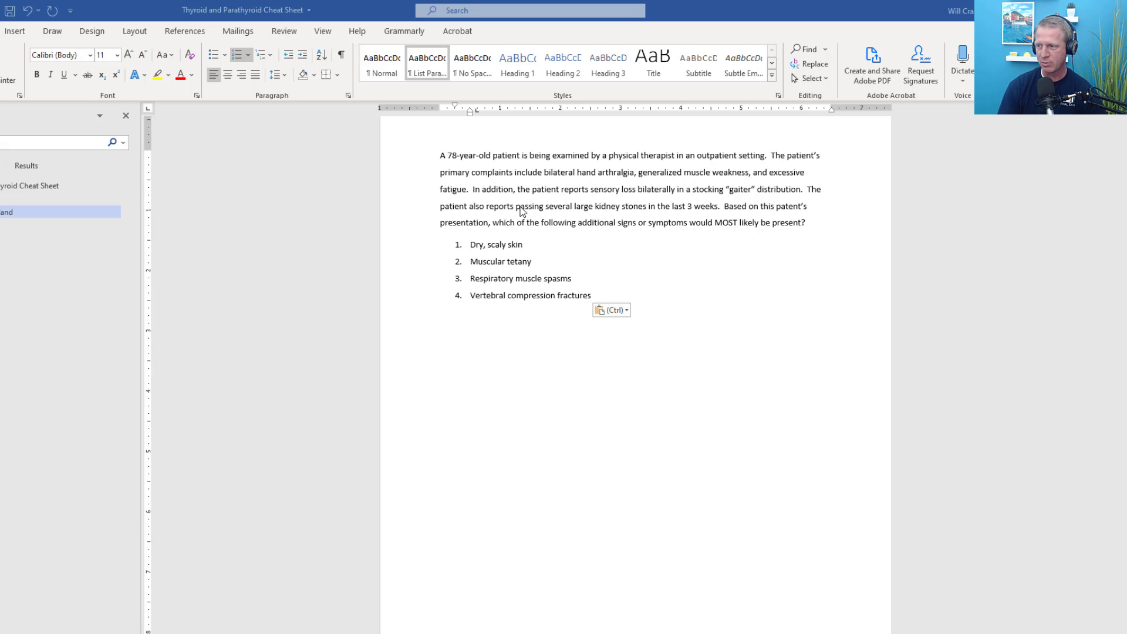
pyautogui.moveTo(414, 386)
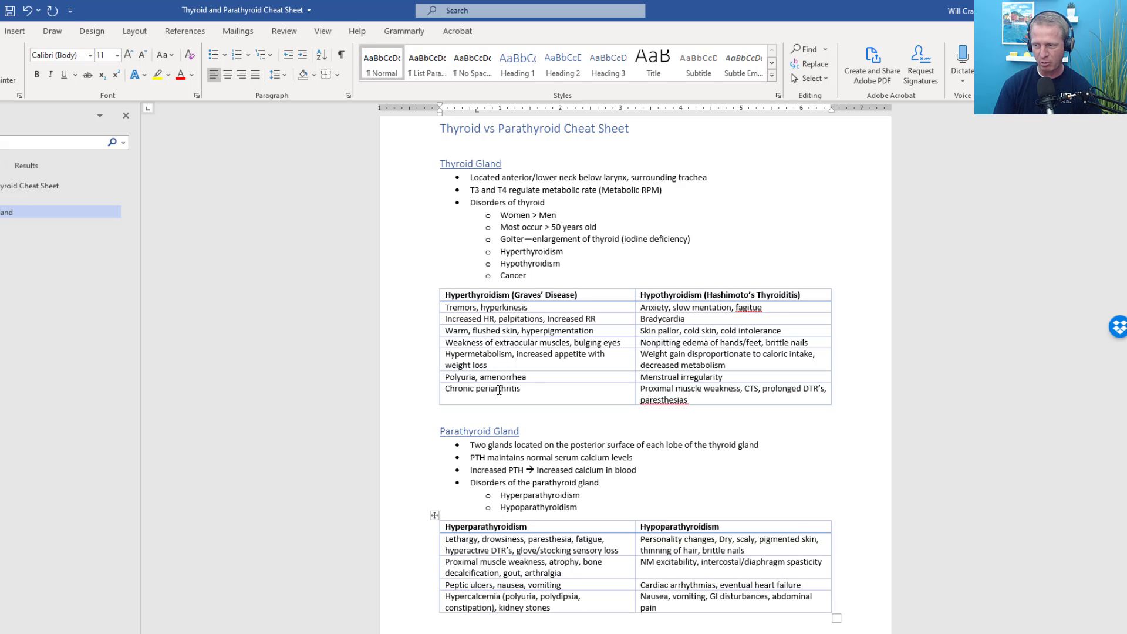
# Replace the misspelled 'fagitue' in the Hypothyroidism column with the suggestion 'fatigue'
pyautogui.scroll(-3)
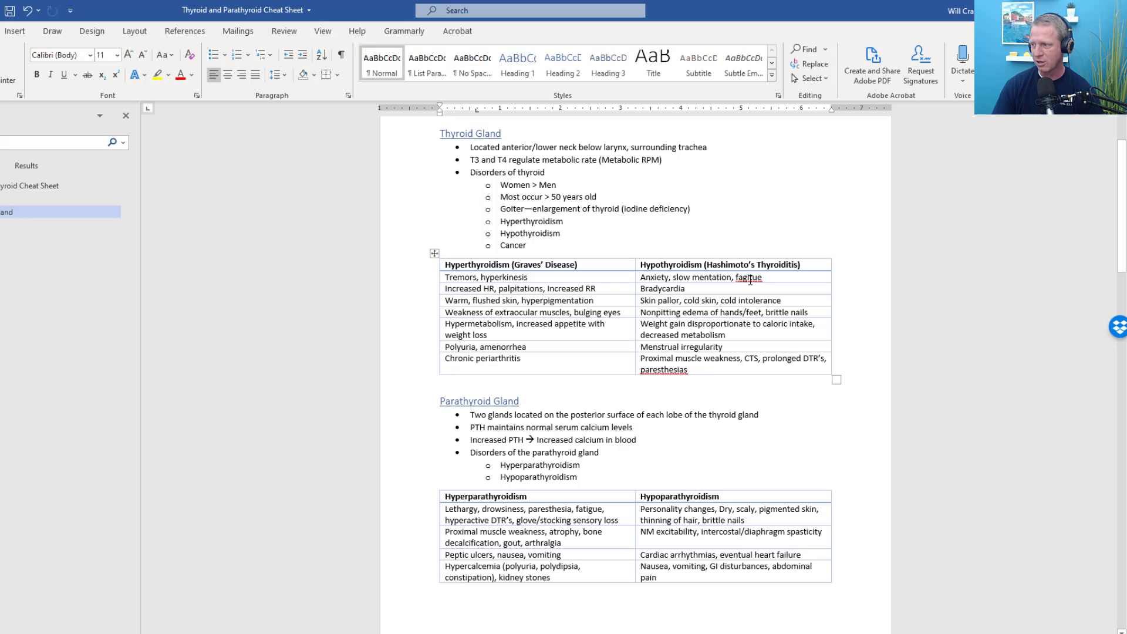
pyautogui.rightClick(750, 278)
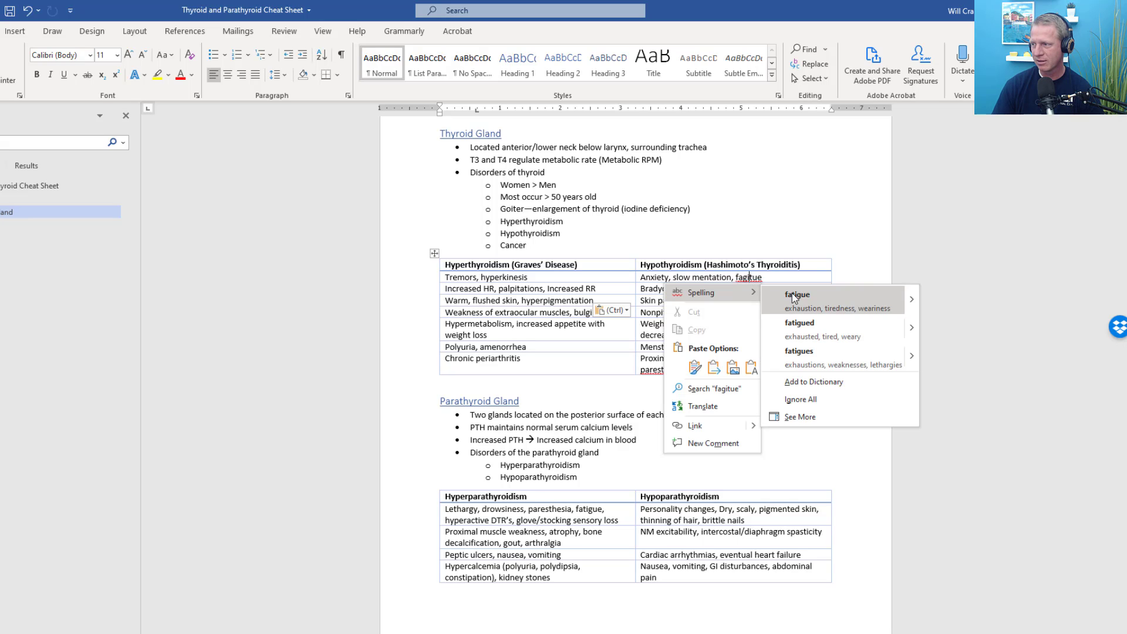
pyautogui.click(796, 294)
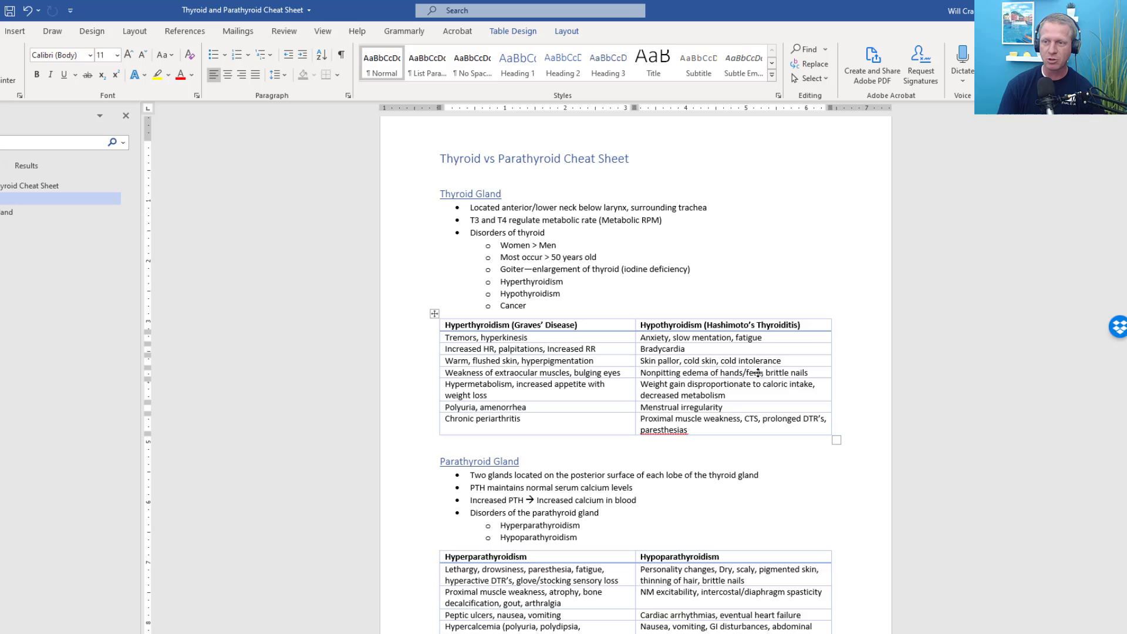
pyautogui.click(804, 337)
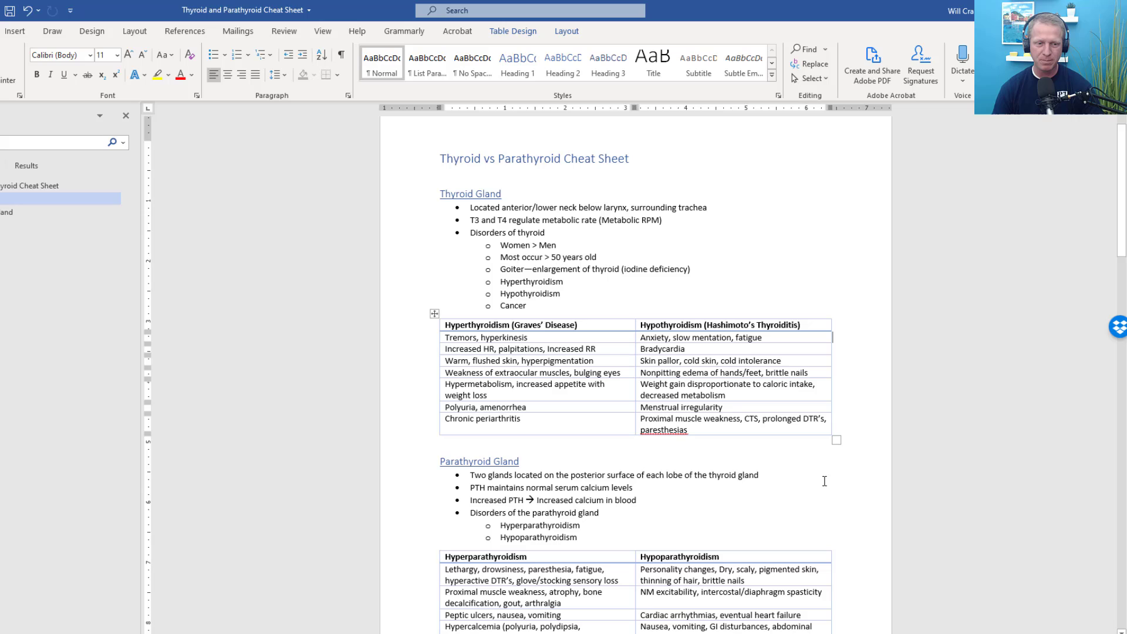
pyautogui.moveTo(821, 482)
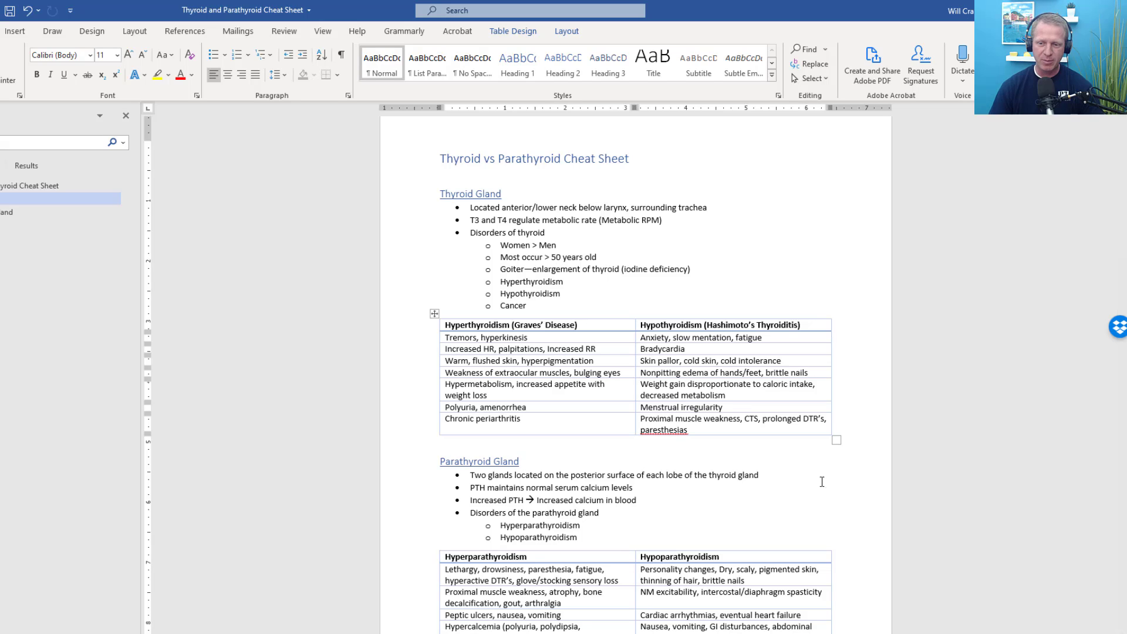